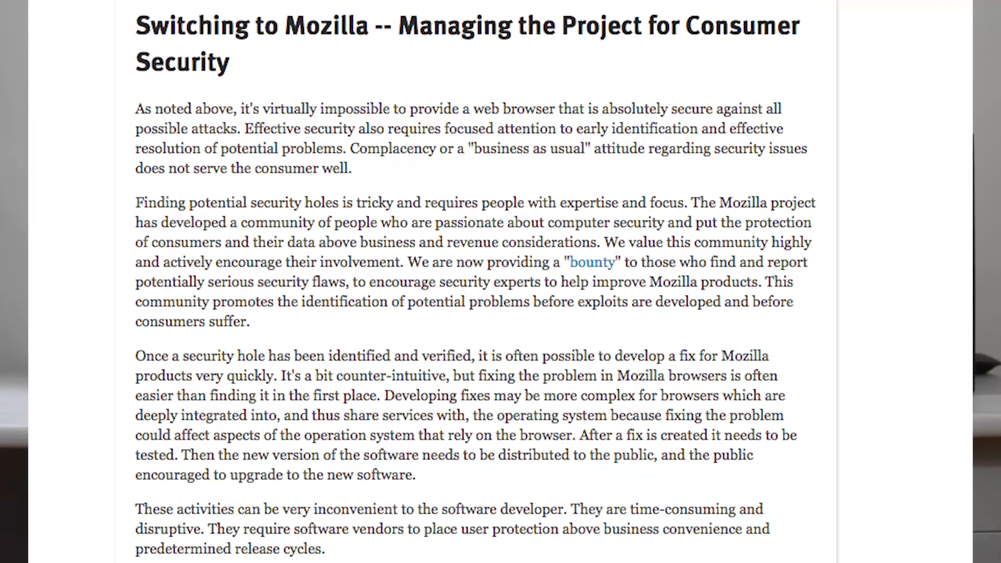
Scroll down the Mozilla security article to the section on how quickly fixes shipped
{"action": "scroll", "scroll_direction": "down", "scroll_amount": 3}
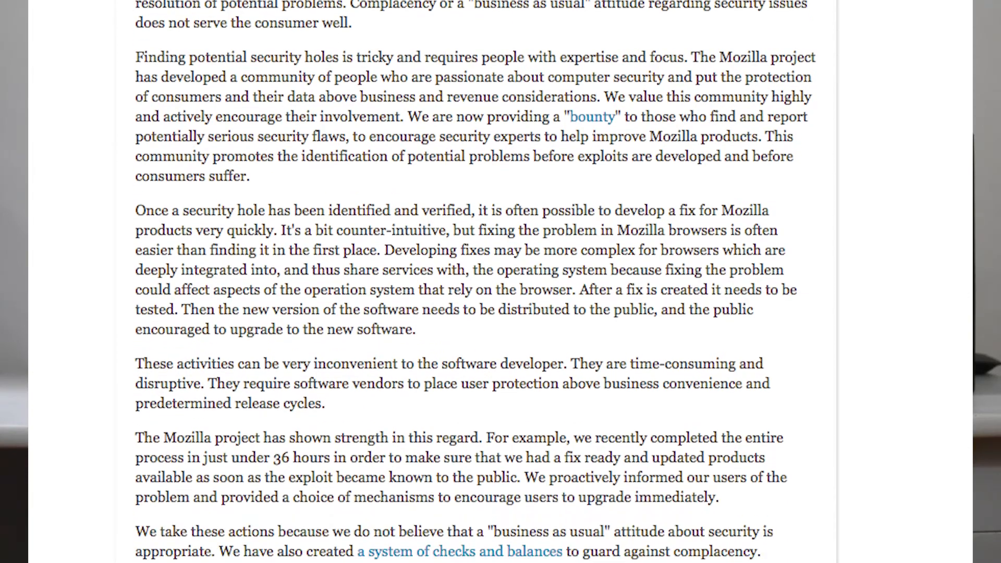
{"action": "scroll", "scroll_direction": "down", "scroll_amount": 3}
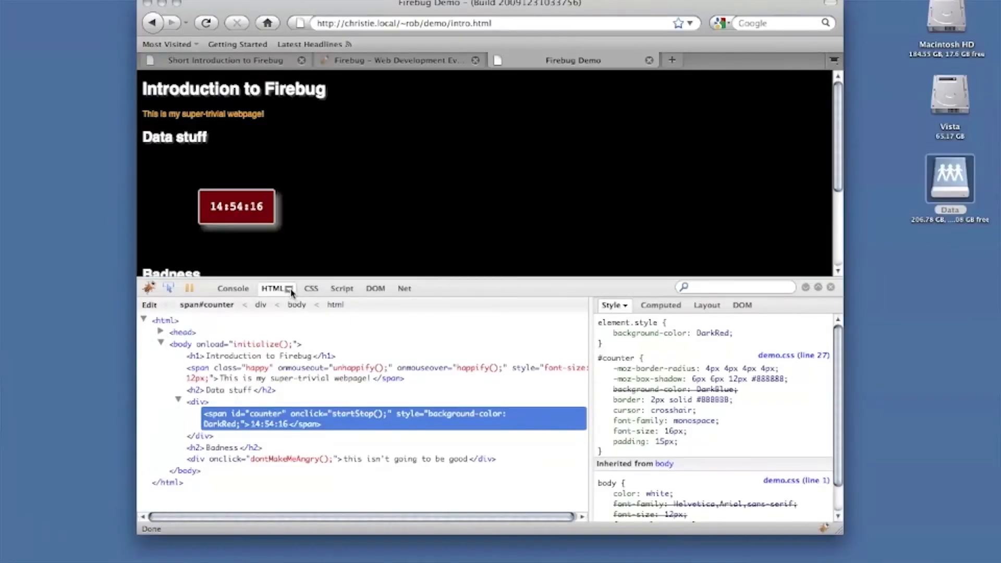
{"action": "left_click", "coordinate": [288, 288]}
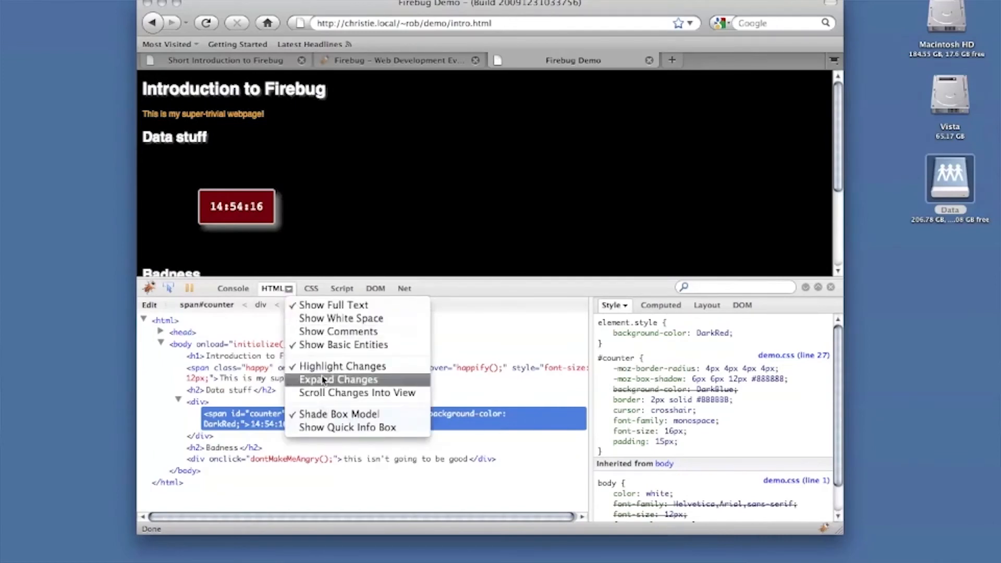
{"action": "left_click", "coordinate": [338, 378]}
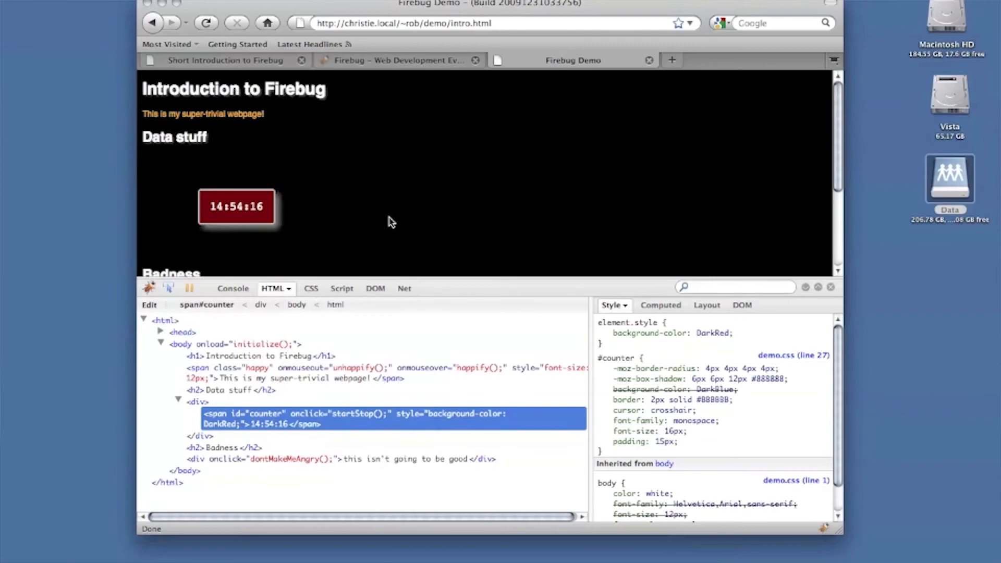